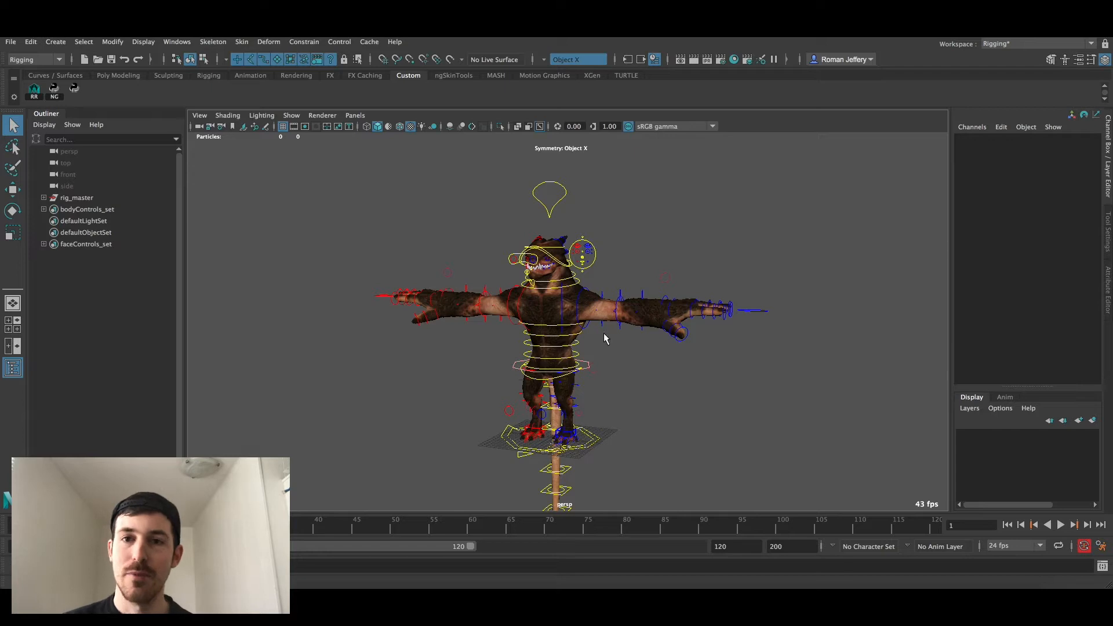
mouse_move(578, 296)
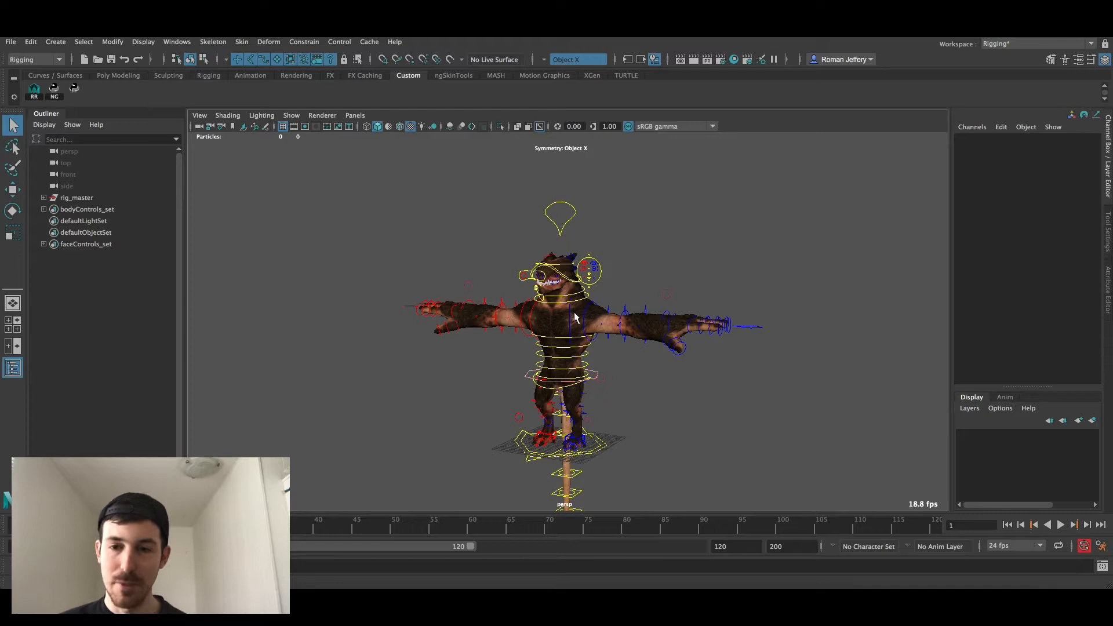
mouse_move(571, 310)
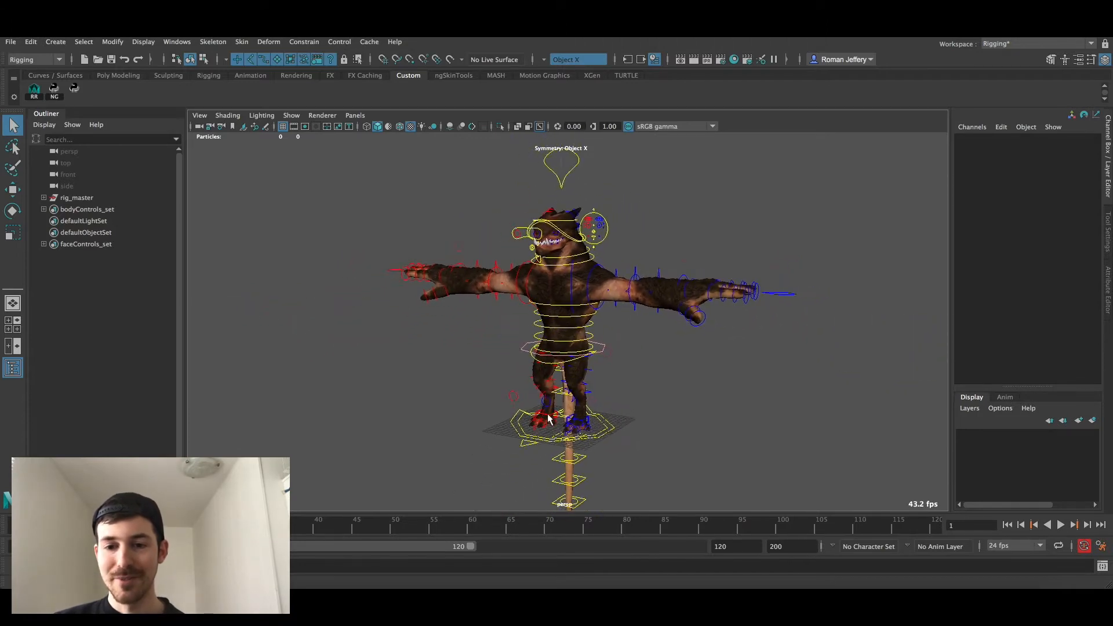
Select C_settings_ctl_0 above the head and set Proxy Geo to 1, keeping control, face and geometry visibility on
click(558, 418)
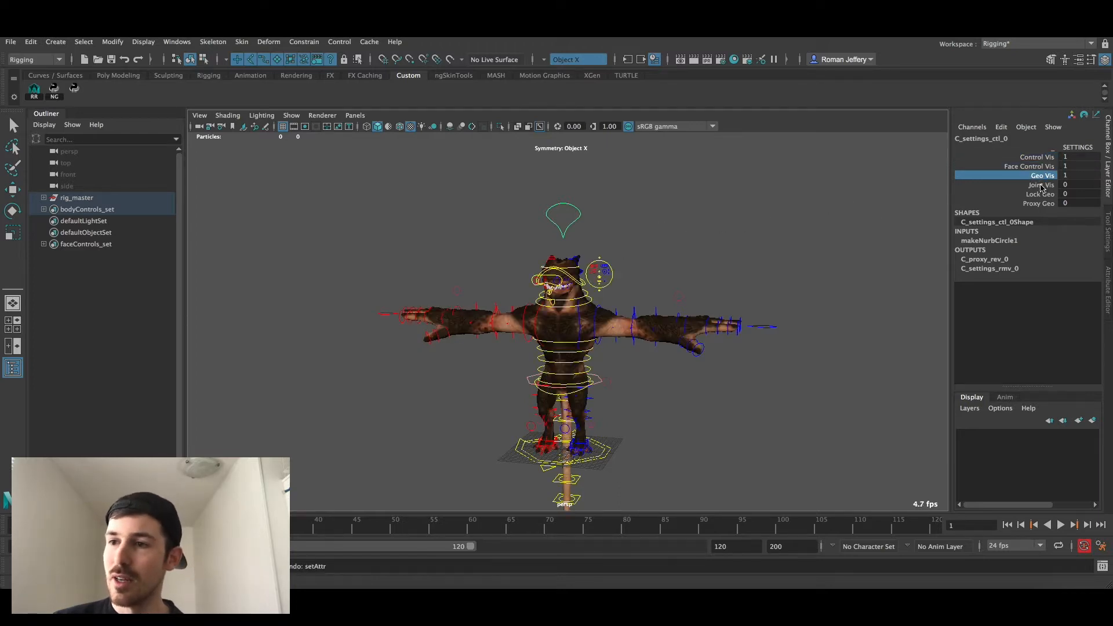
click(1038, 203)
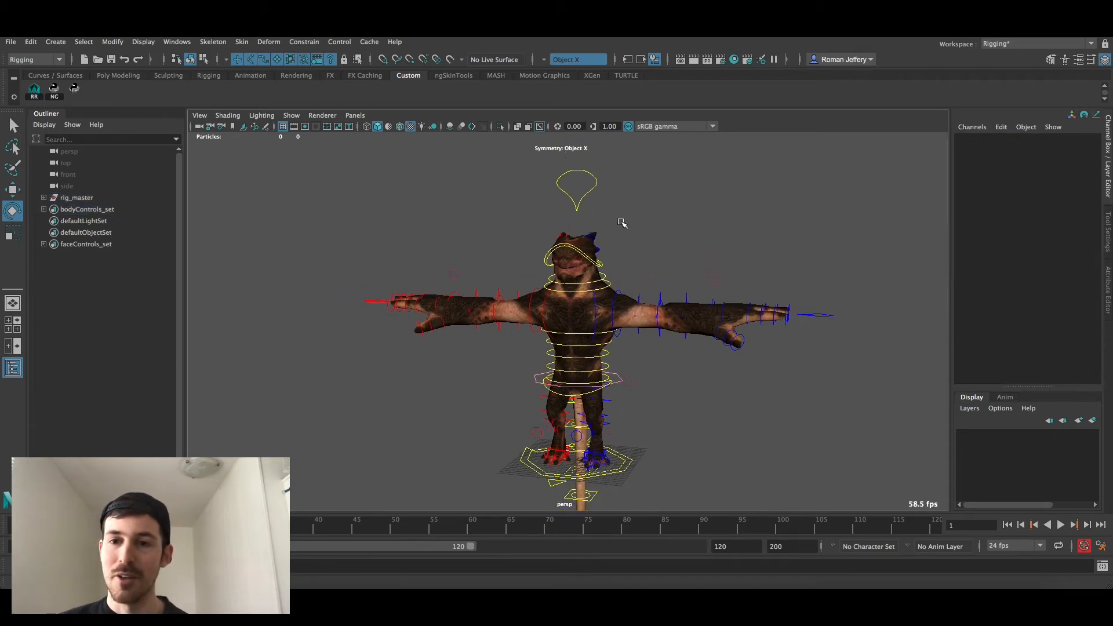
click(578, 192)
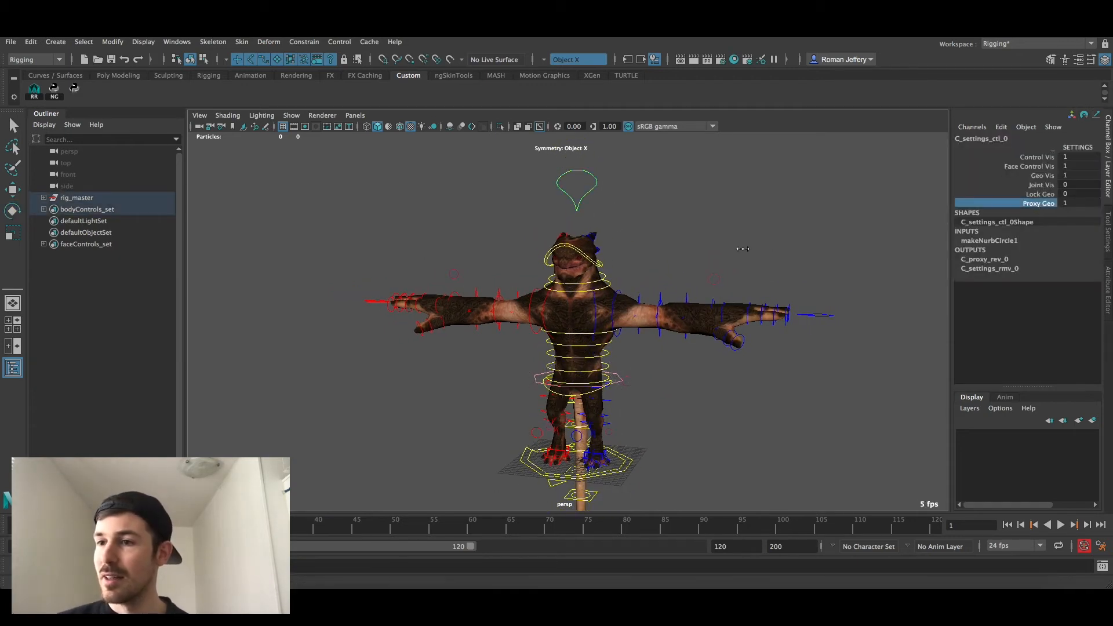
click(1072, 203)
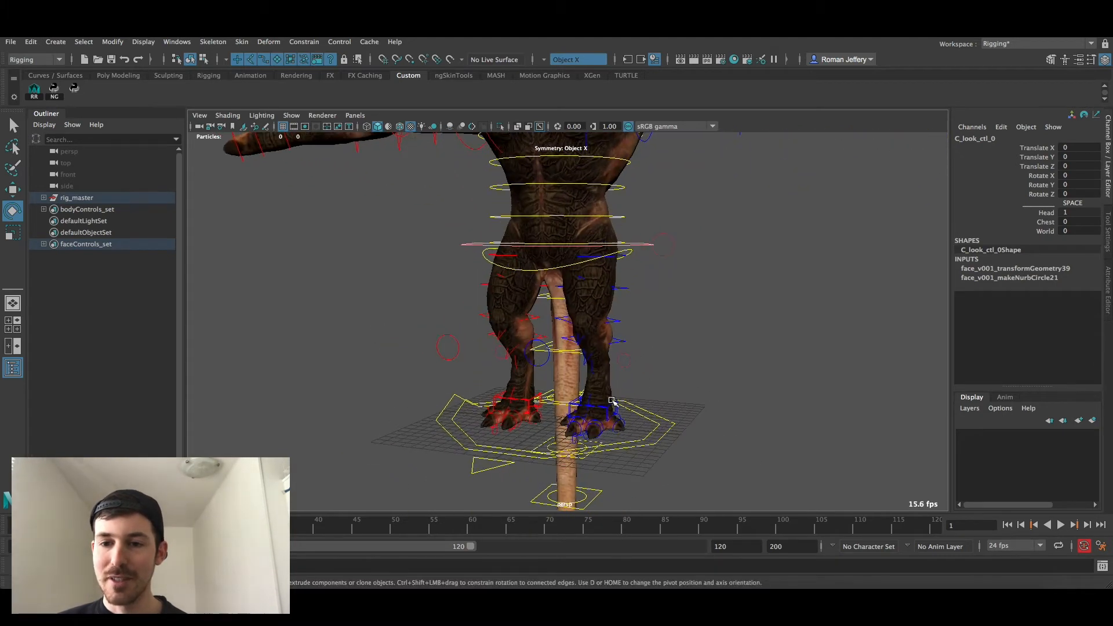
Move l_hindleg_footIk_ctl_0 outward to Translate X 4.679, then select the hind leg's main control
click(600, 409)
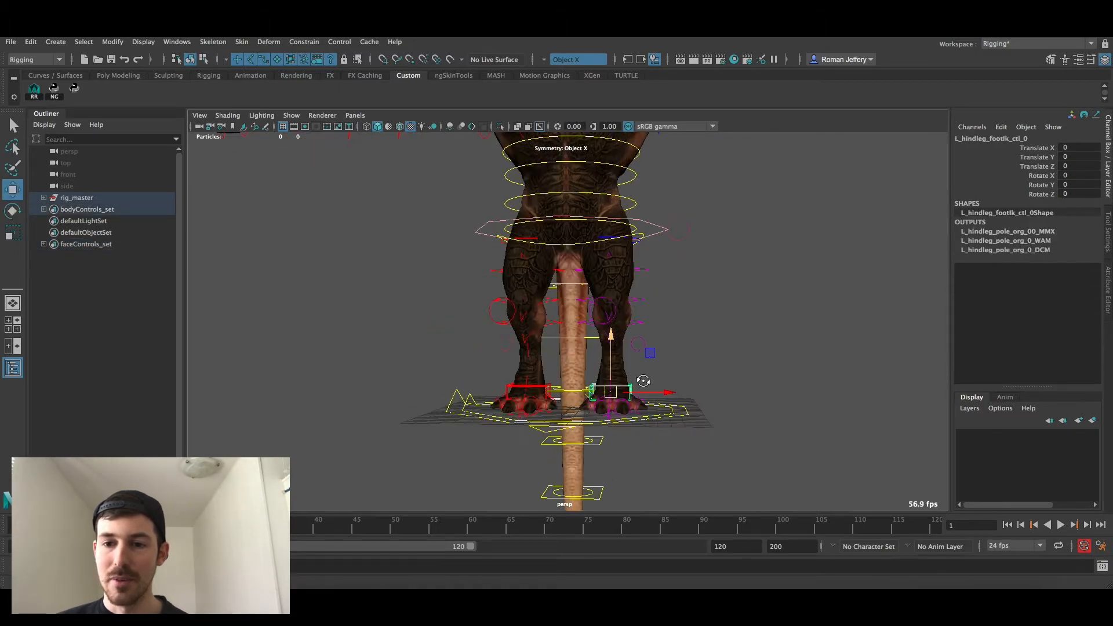
drag(610, 391, 703, 401)
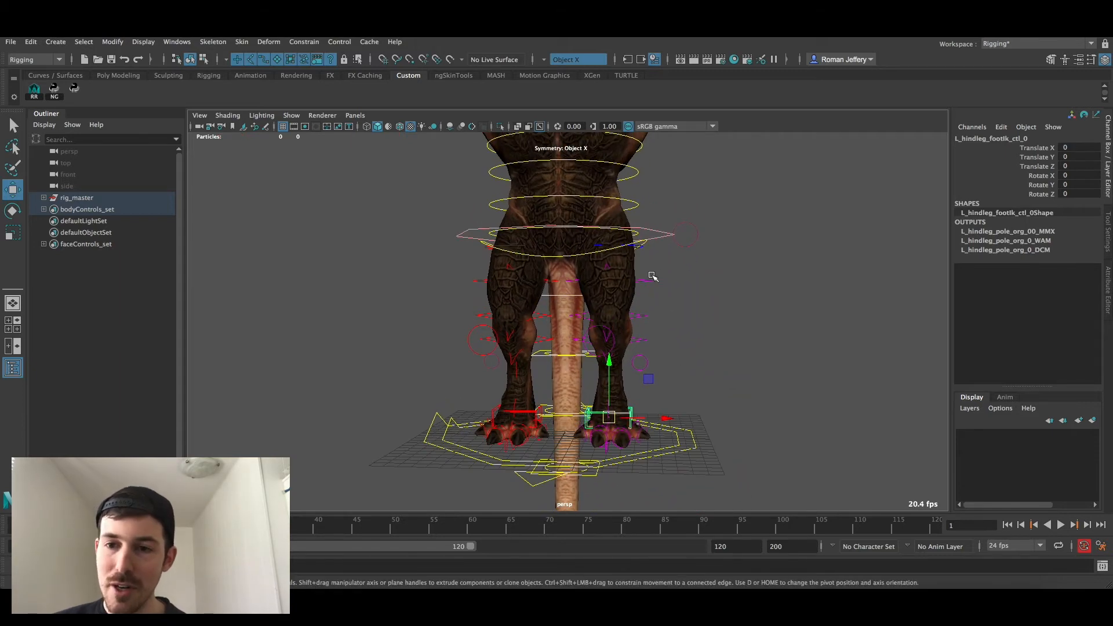
click(609, 299)
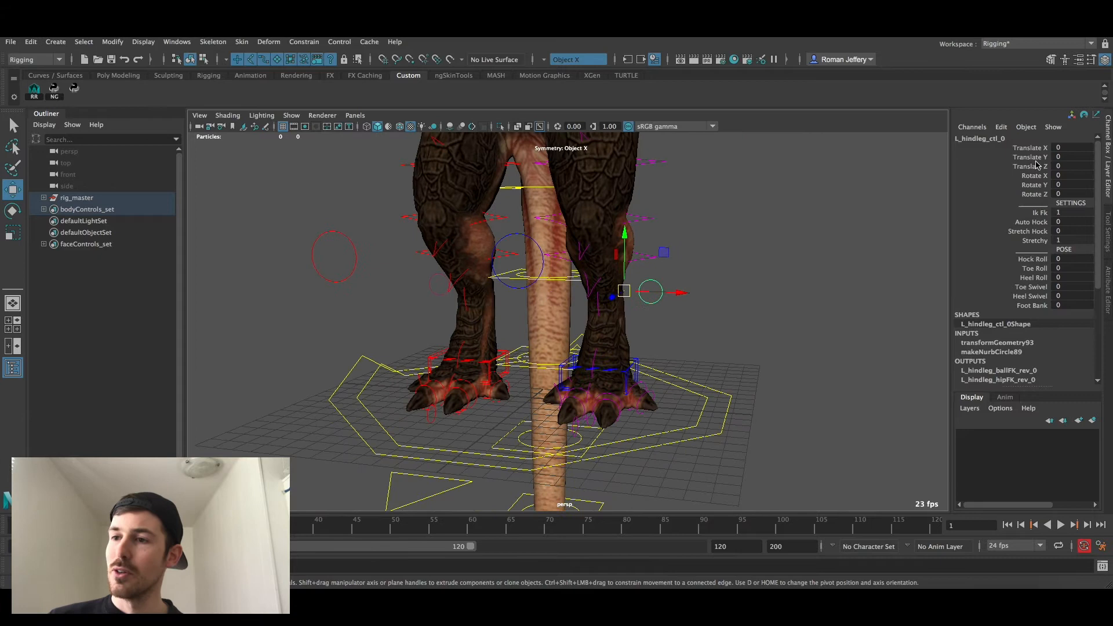
mouse_move(755, 284)
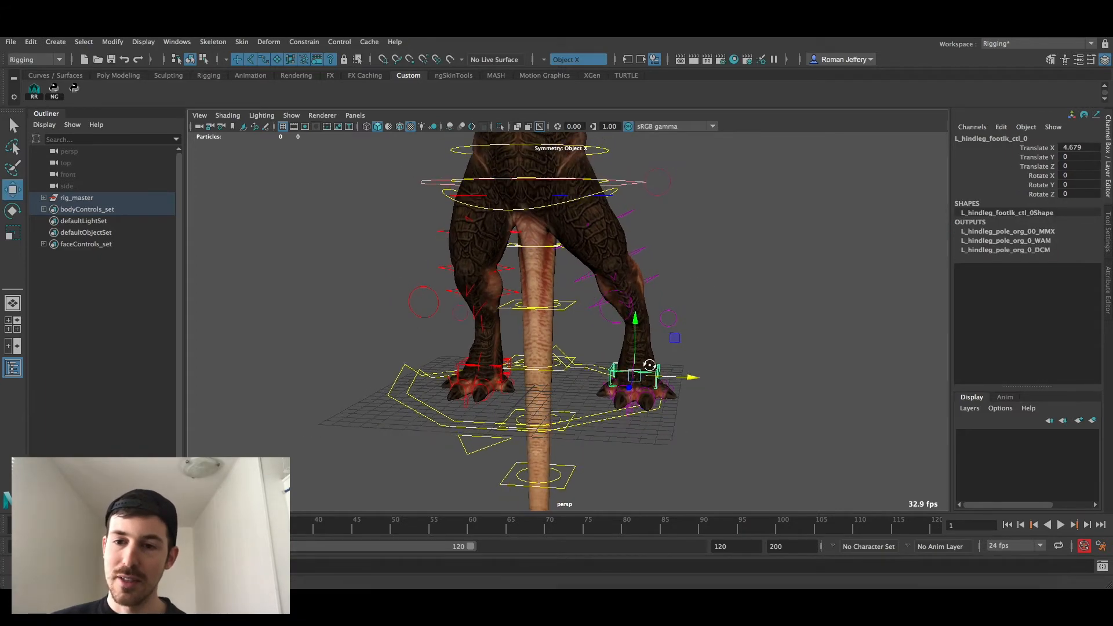
Try the hind leg's Toe Roll and Foot Bank, then rotate the hock control to bend the leg
drag(635, 373, 682, 366)
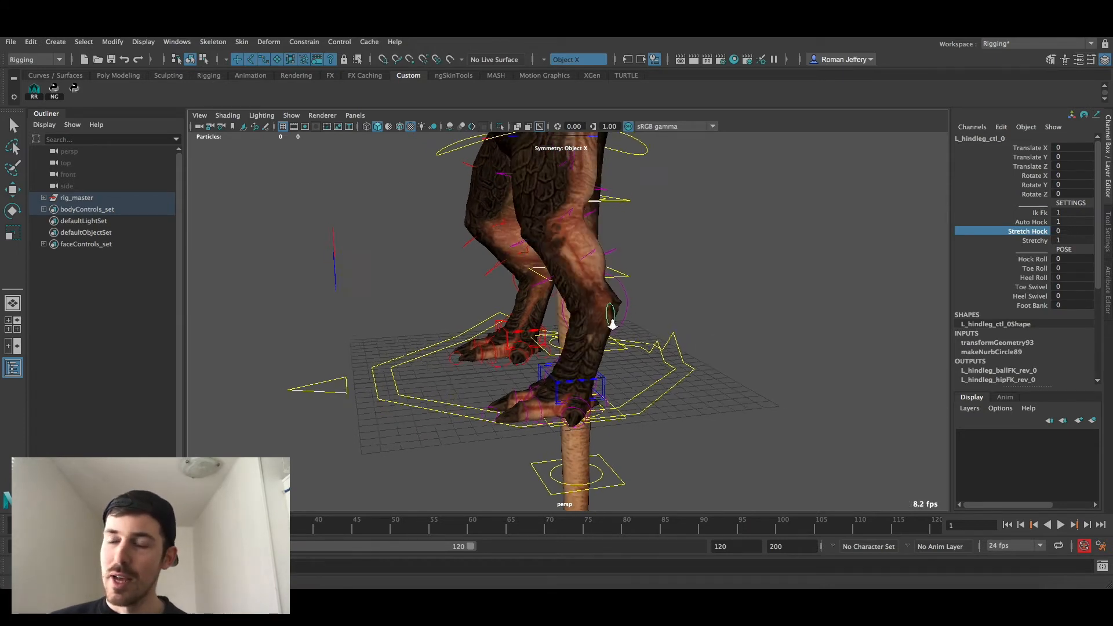
drag(611, 326, 690, 379)
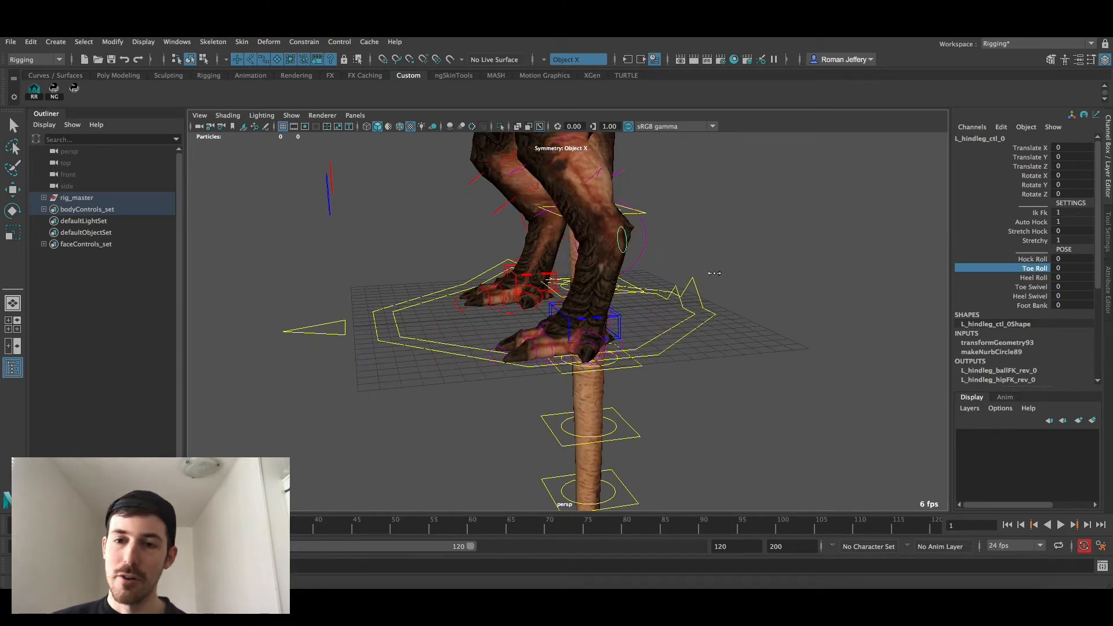
click(1033, 277)
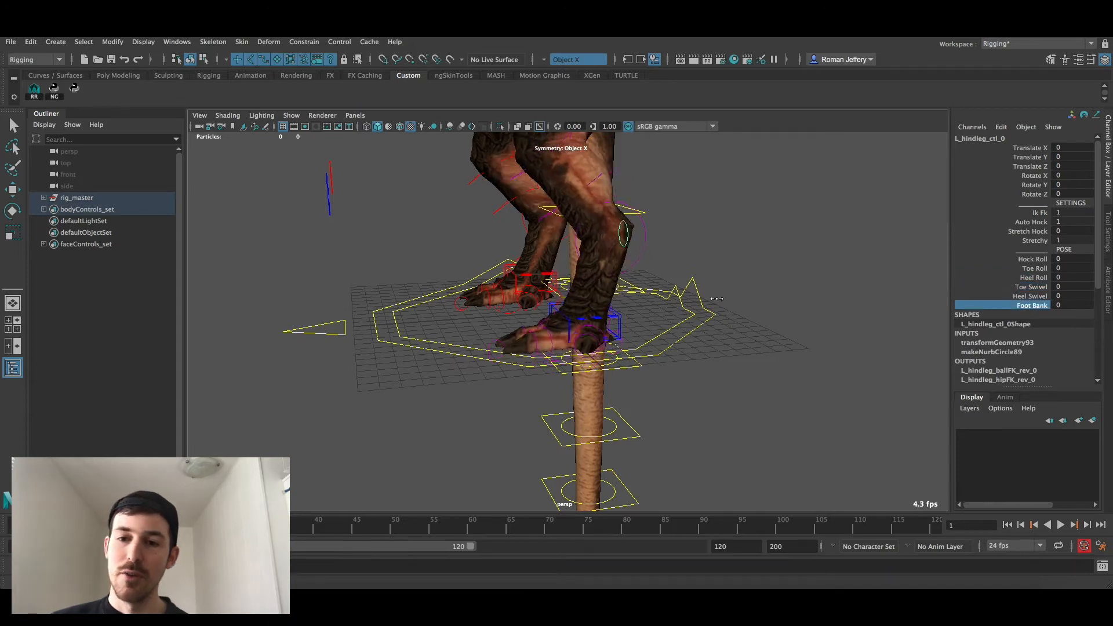
drag(717, 298, 617, 365)
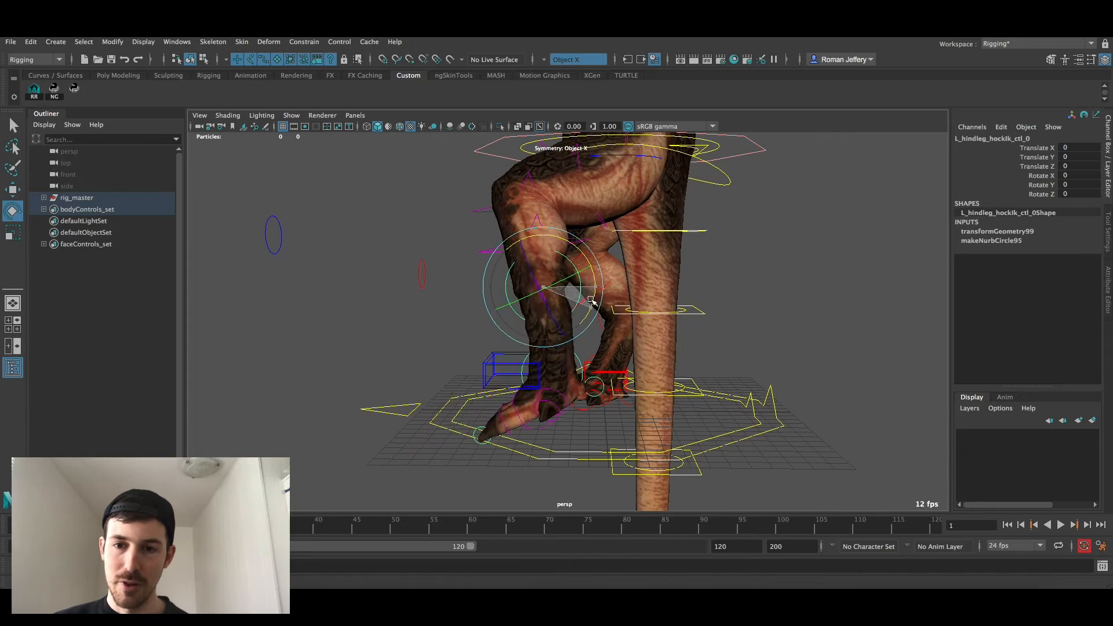
drag(582, 298, 561, 377)
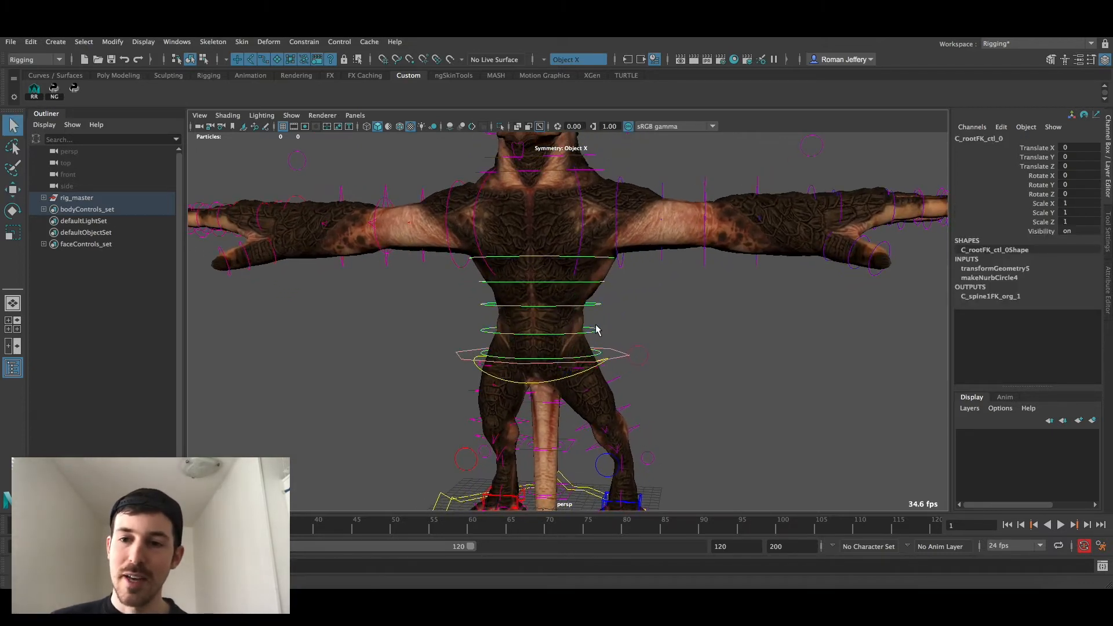
Lower the root control to Translate Y -1.5, rotate C_hips_ctl_0 and check the tail FK control
click(545, 255)
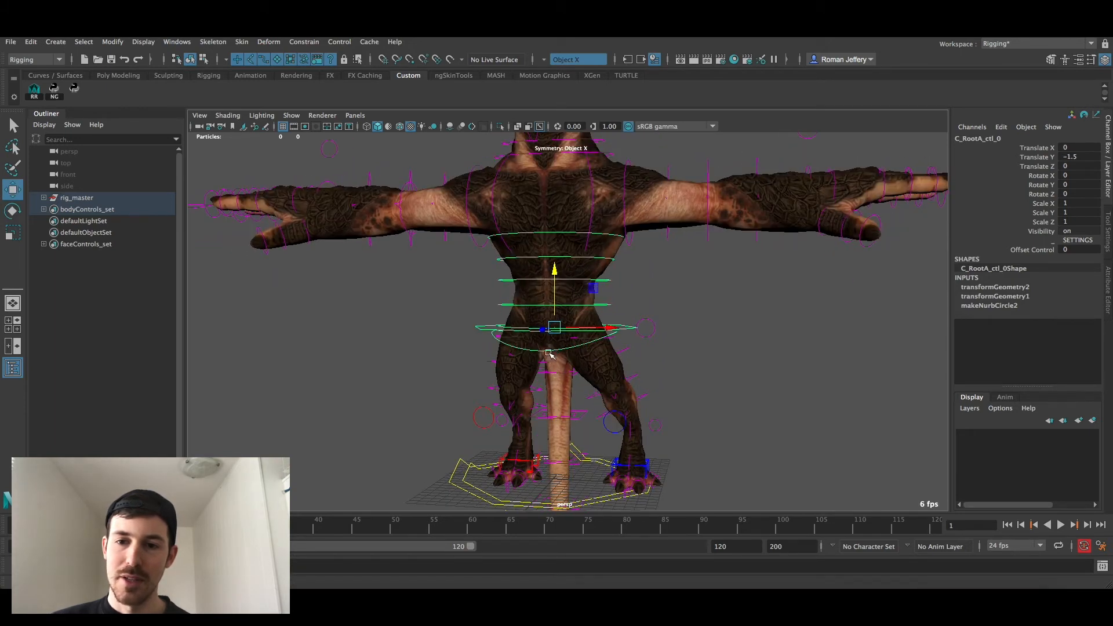
click(555, 328)
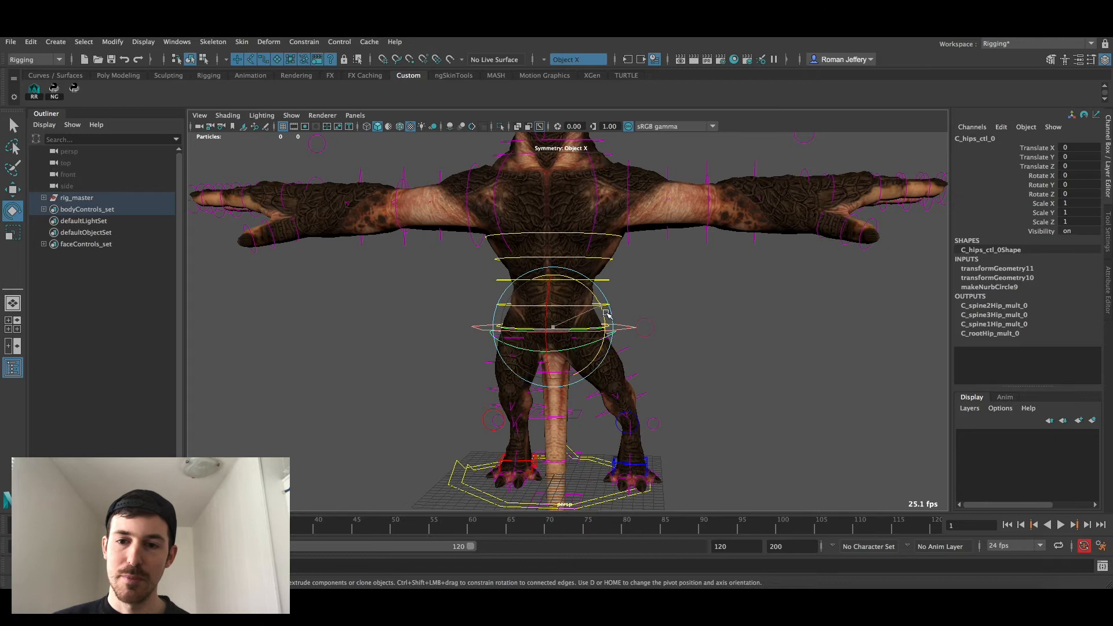
drag(607, 314, 623, 334)
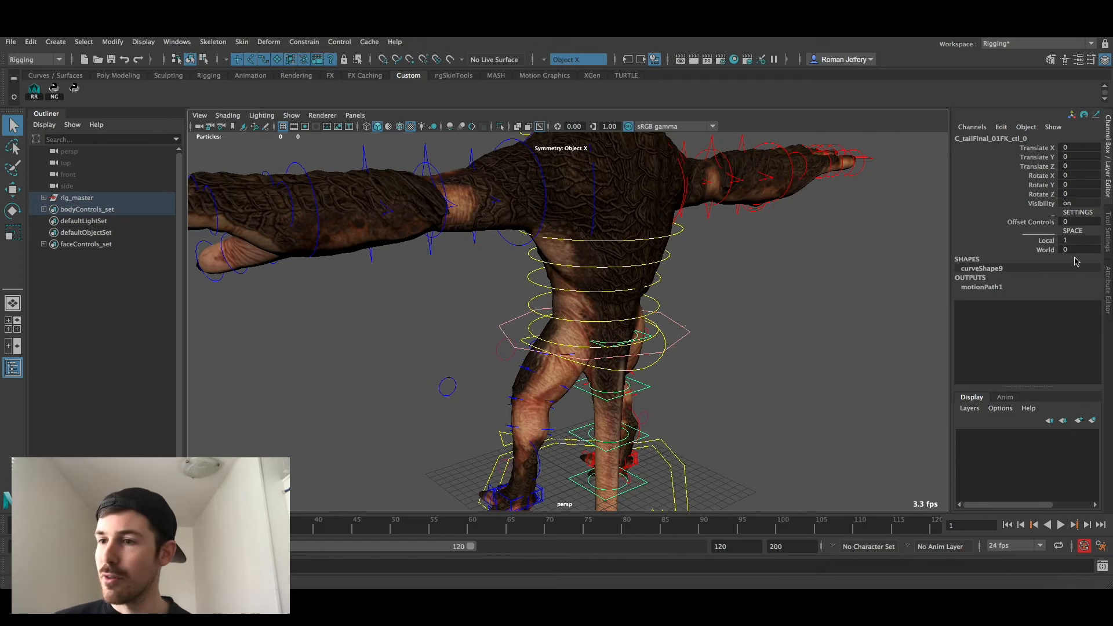
click(1077, 240)
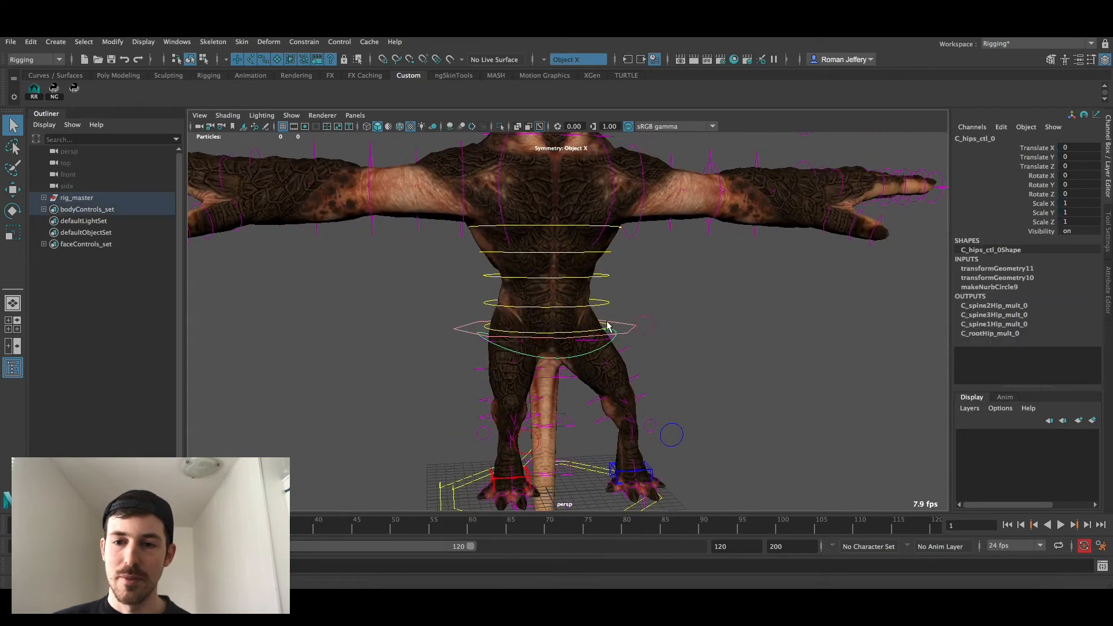
drag(607, 326, 600, 301)
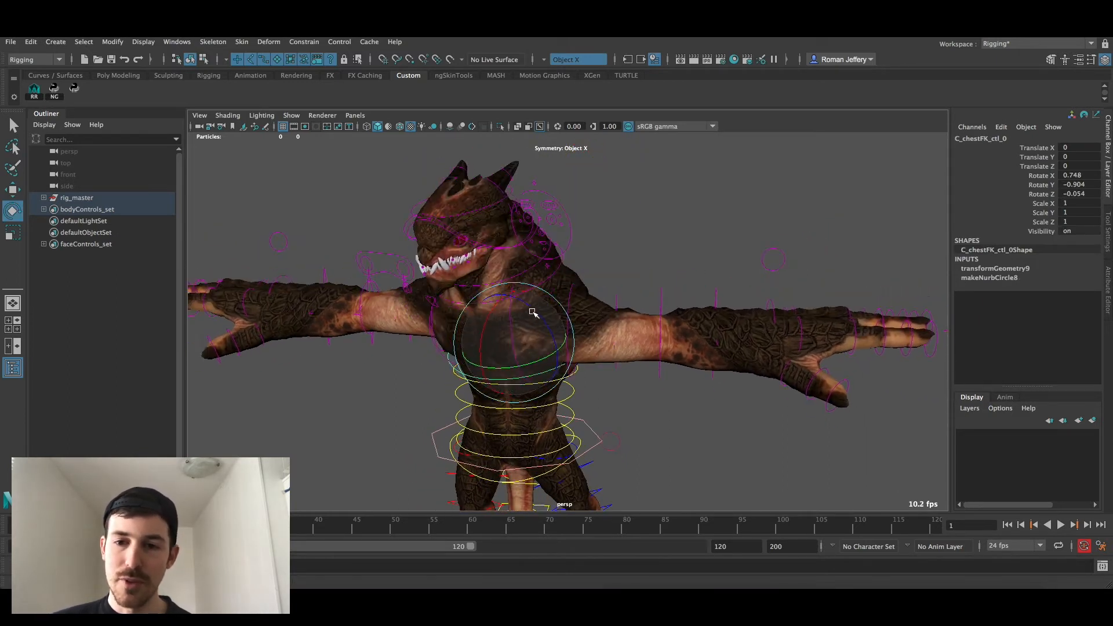
Rotate C_chestFK_ctl_0 to about 21, -31, -13 degrees to twist and lean the torso
drag(532, 313, 568, 249)
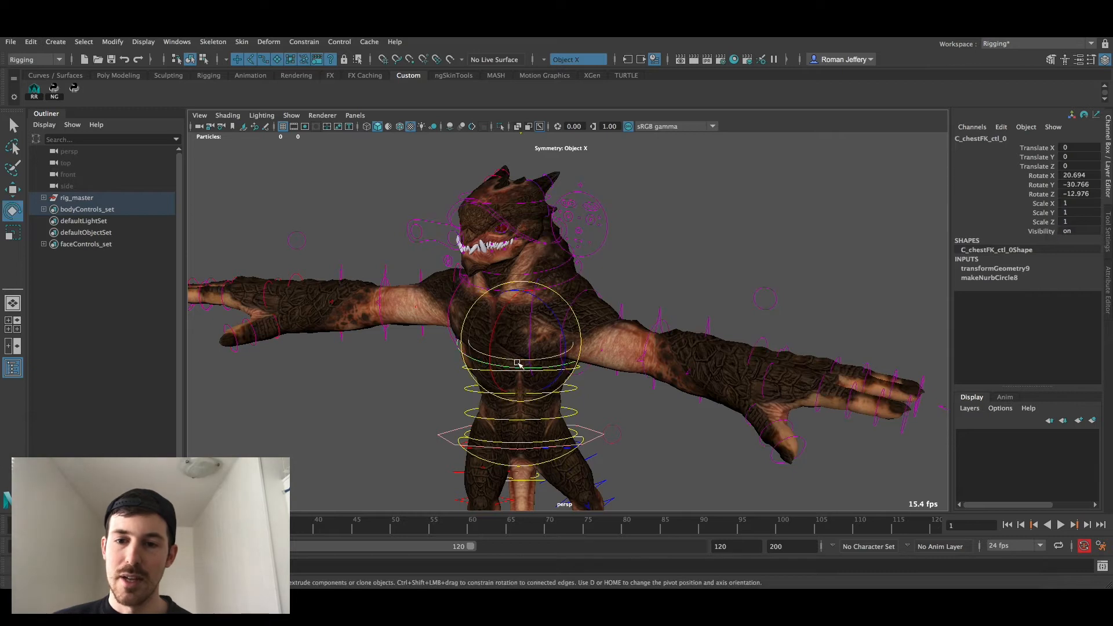
drag(518, 364, 535, 331)
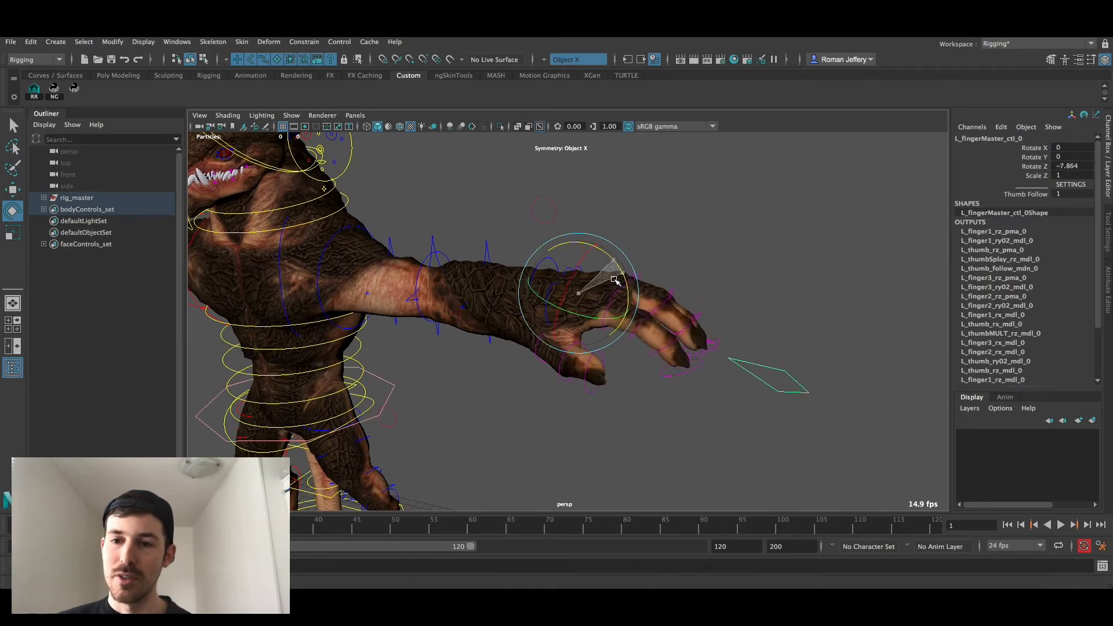
Rotate L_fingerMaster_ctl_0 on several axes to curl and twist the fingers
drag(614, 279, 610, 284)
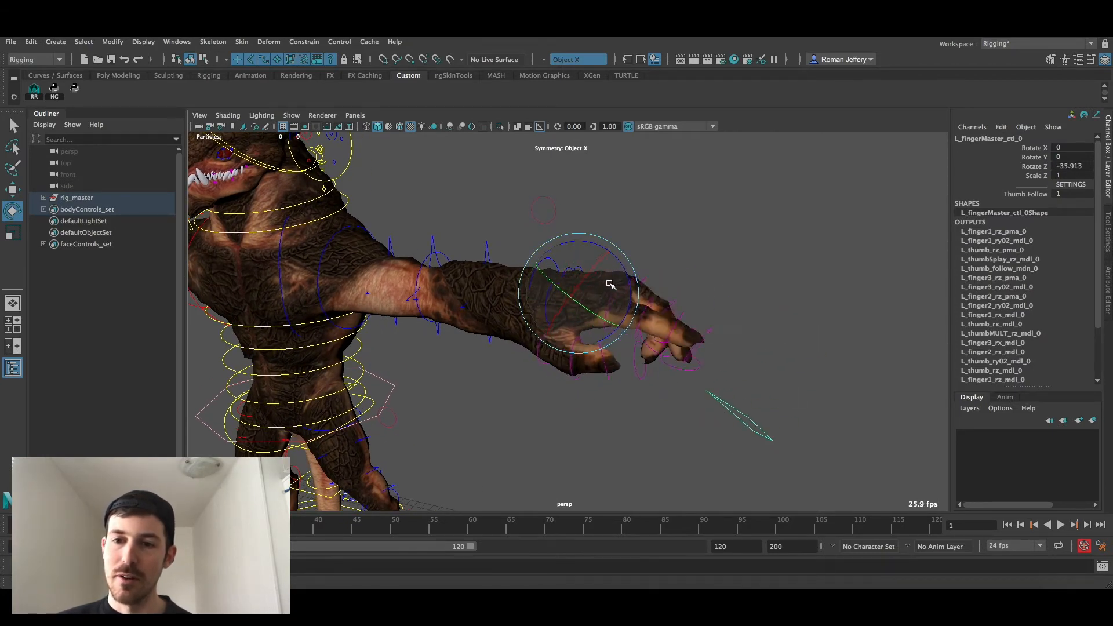
drag(611, 284, 607, 268)
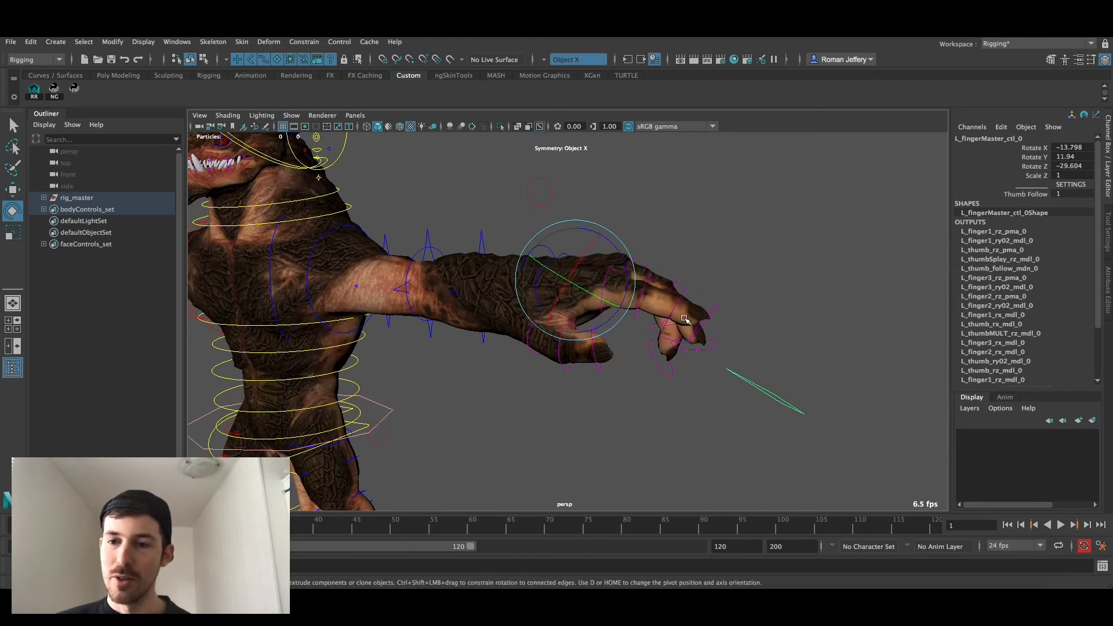
drag(682, 319, 657, 287)
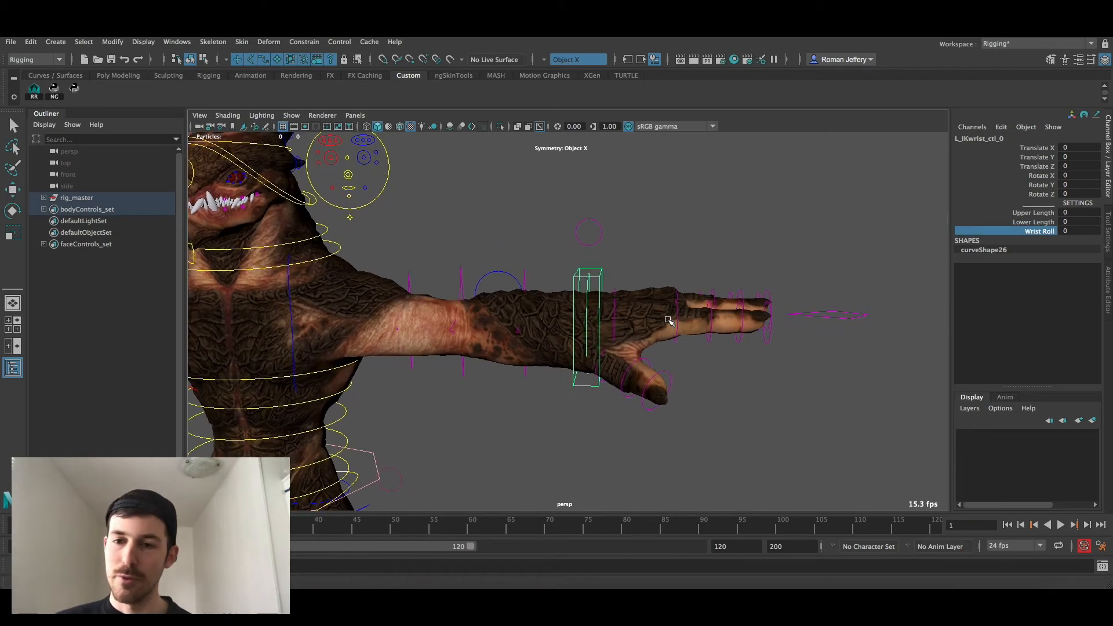
Drag L_IKwrist_ctl_0's Wrist Roll channel to -25.4
drag(667, 319, 521, 318)
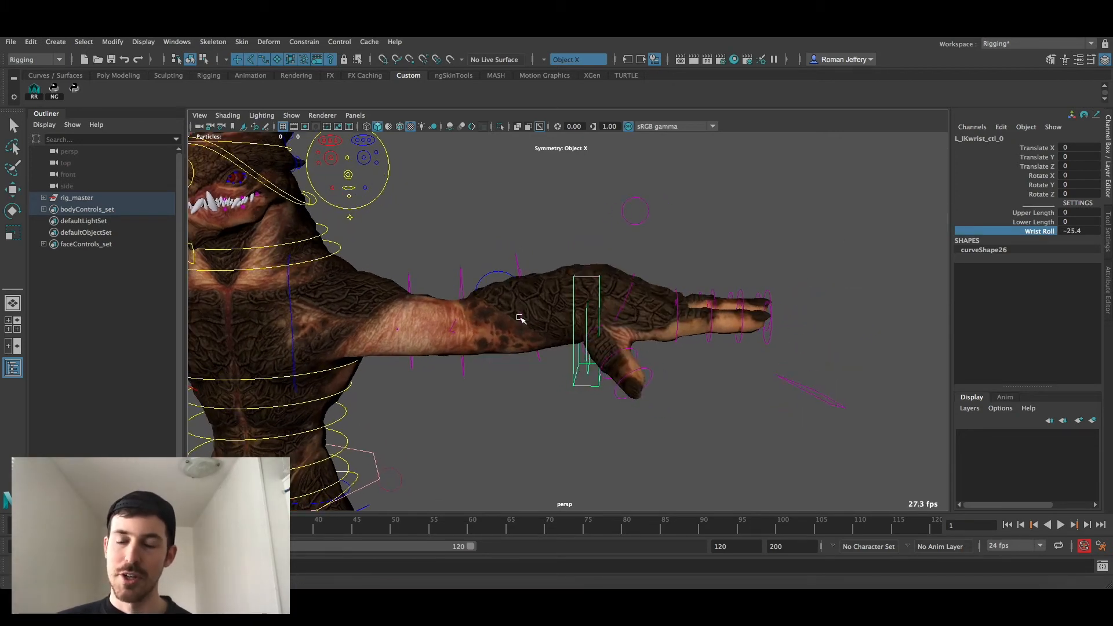
mouse_move(556, 328)
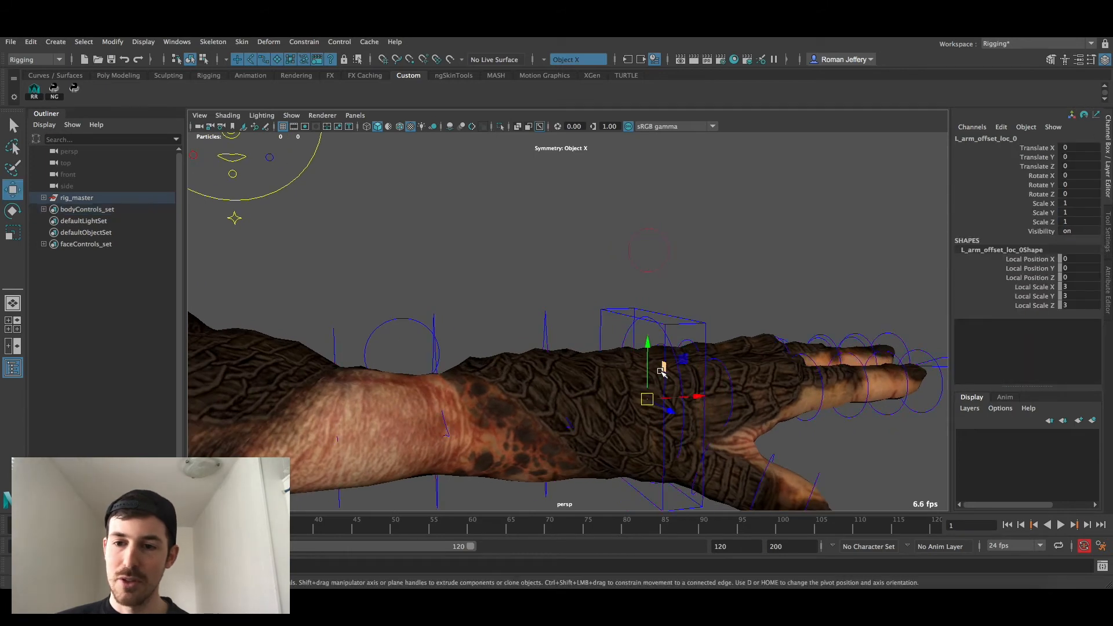
Drag L_arm_offset_loc_0 upward with the Move manipulator above the back of the hand
drag(647, 362, 673, 293)
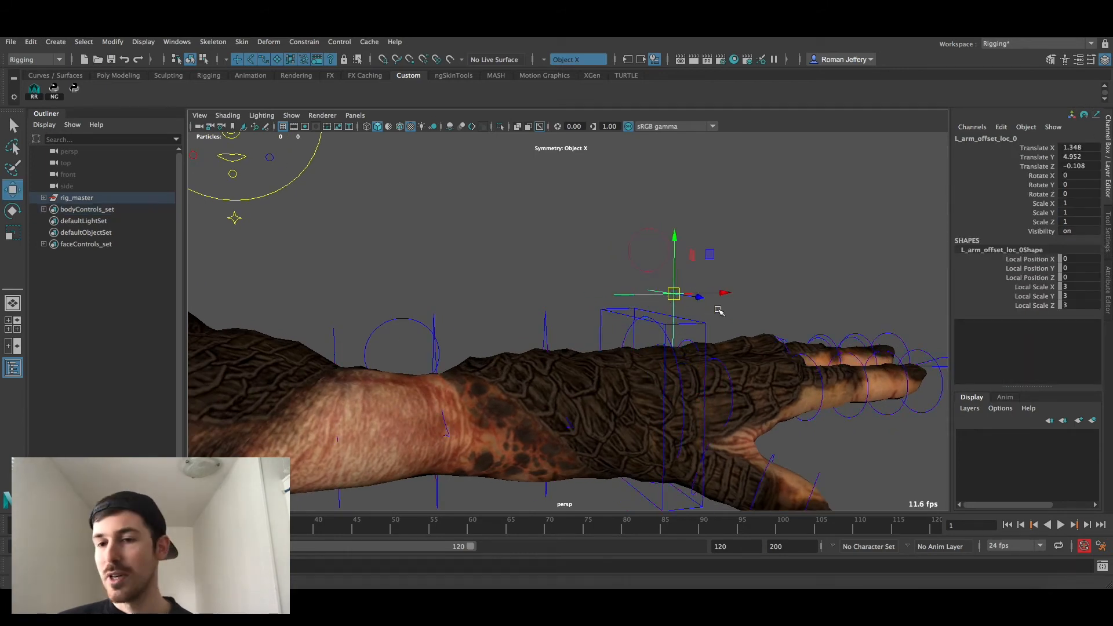
drag(675, 294, 648, 399)
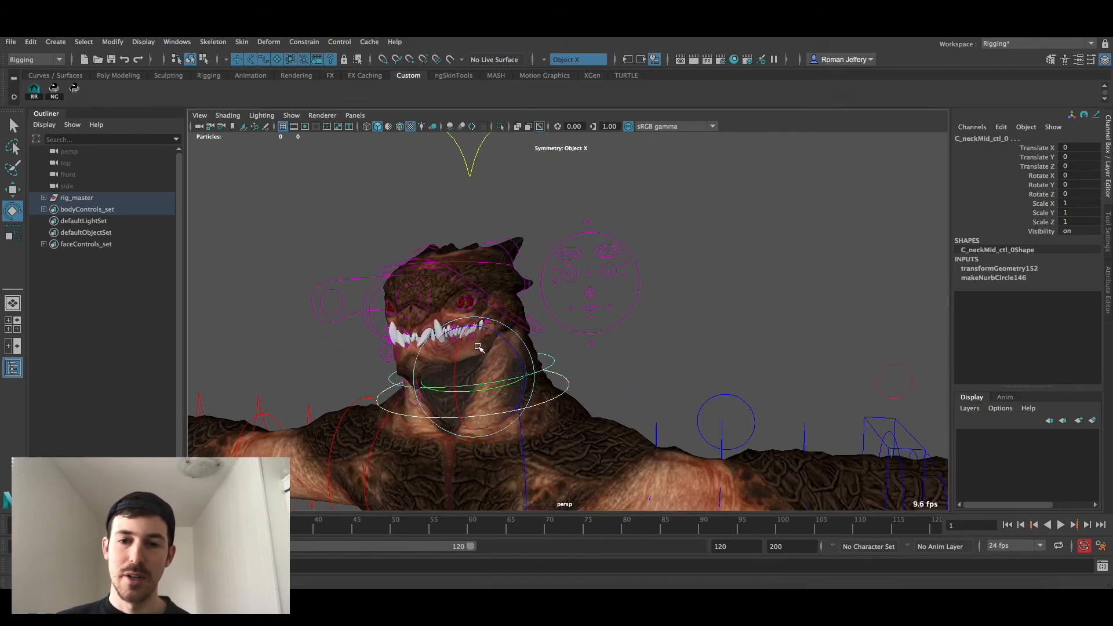
Rotate the neck control to tip the head forward, then pick the head's Chest space attribute
drag(480, 347, 369, 354)
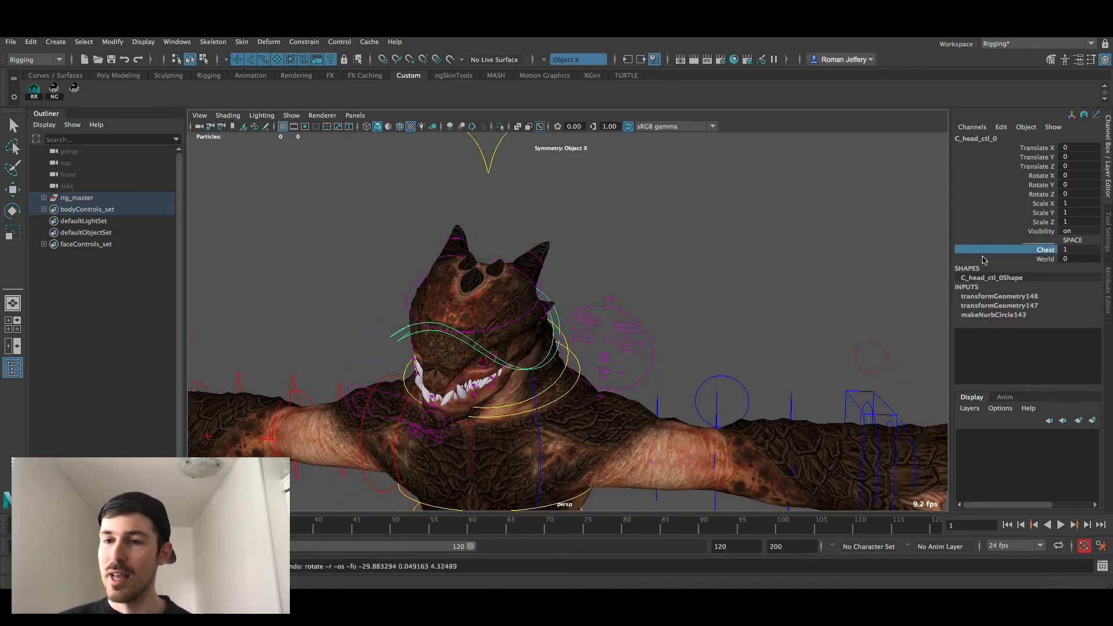
click(1046, 259)
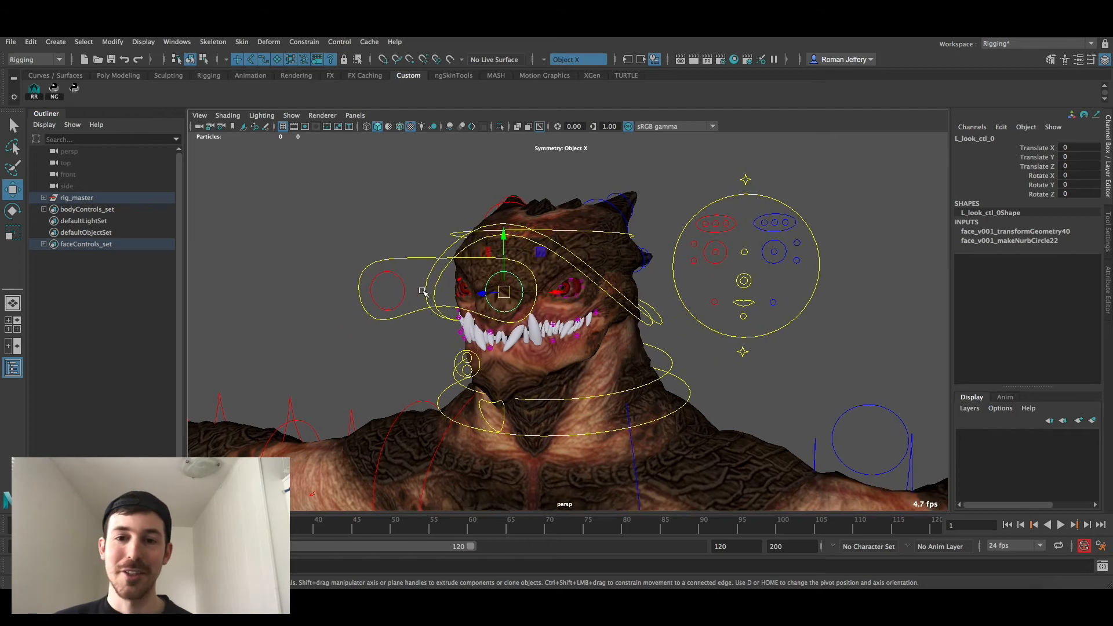
Select and move the lips control, then rotate C_jawInverse_ctl_0 to drop the jaw
click(507, 291)
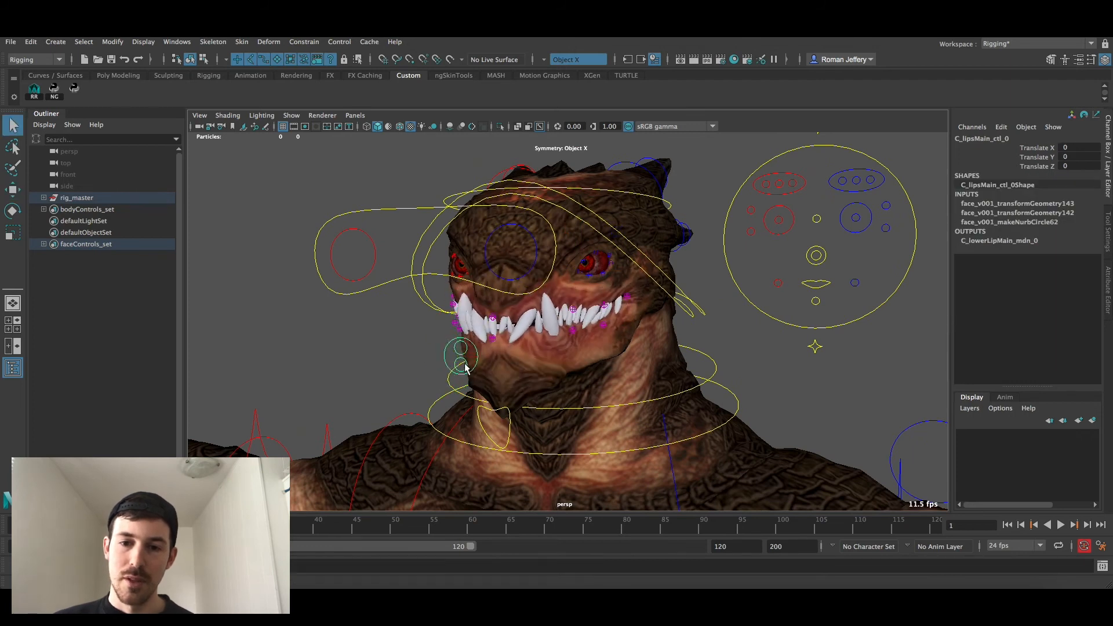
drag(460, 355, 454, 433)
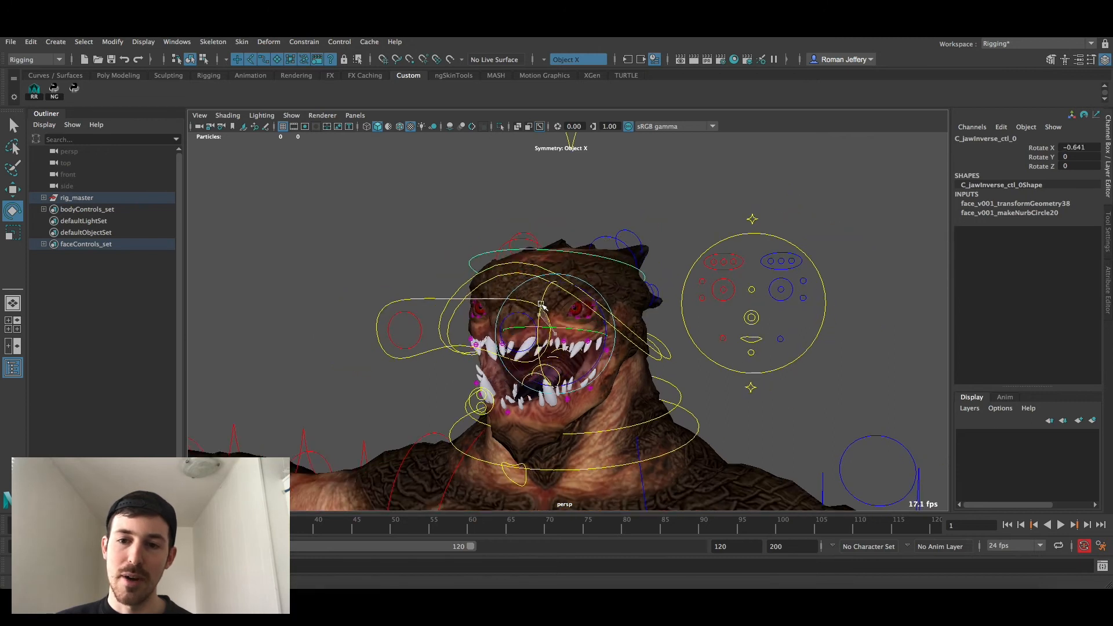
drag(540, 305, 539, 334)
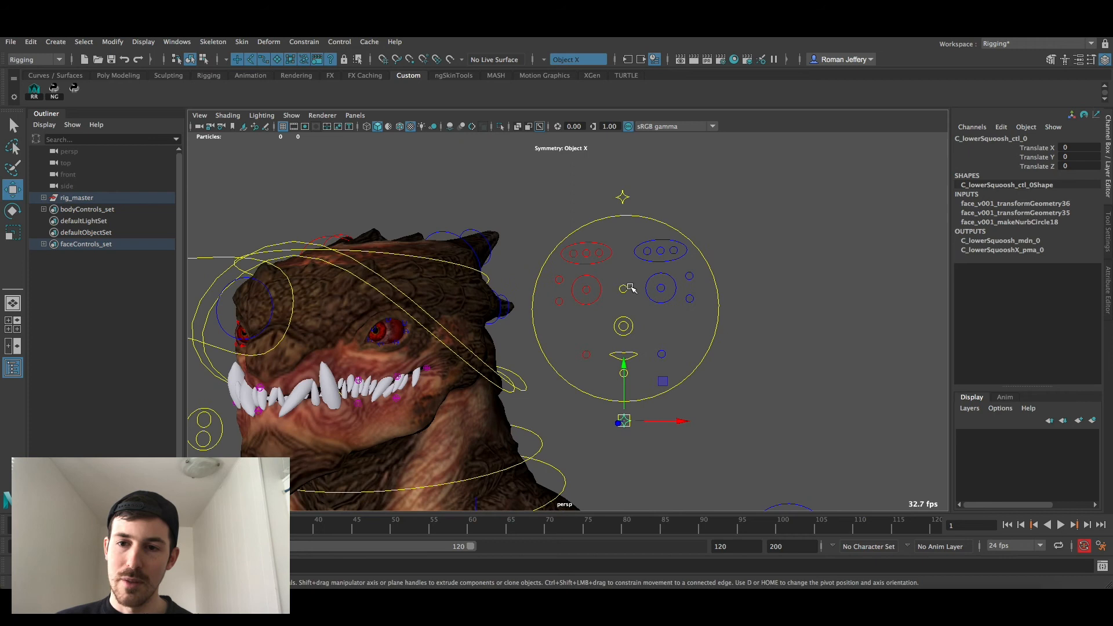
Inspect the face panel's blink, nose bridge and jaw controls by selecting each
click(689, 275)
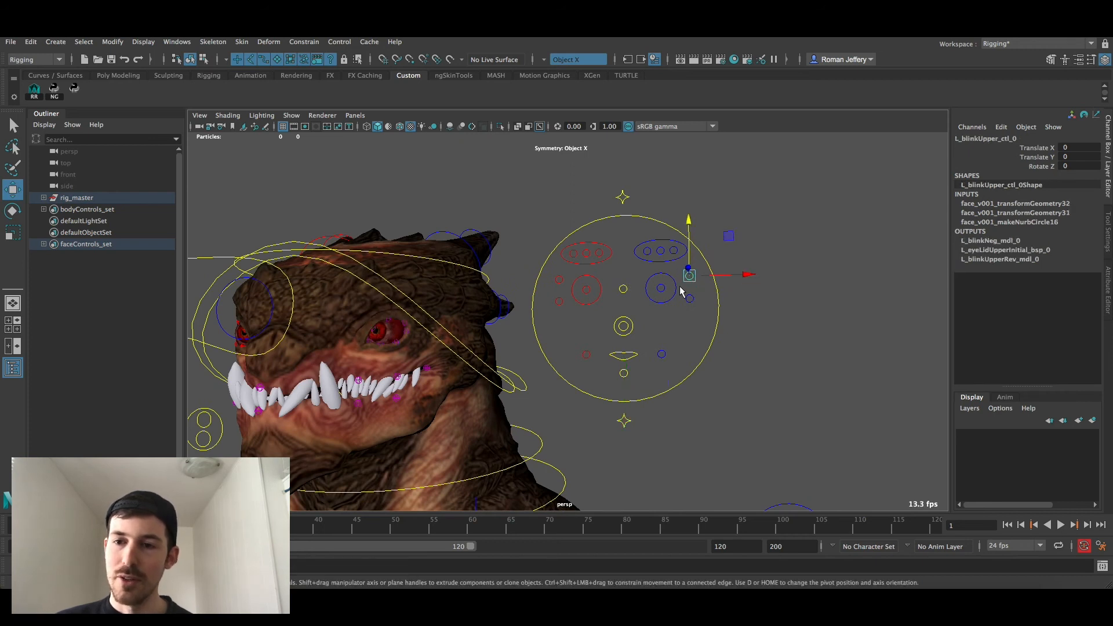
click(660, 287)
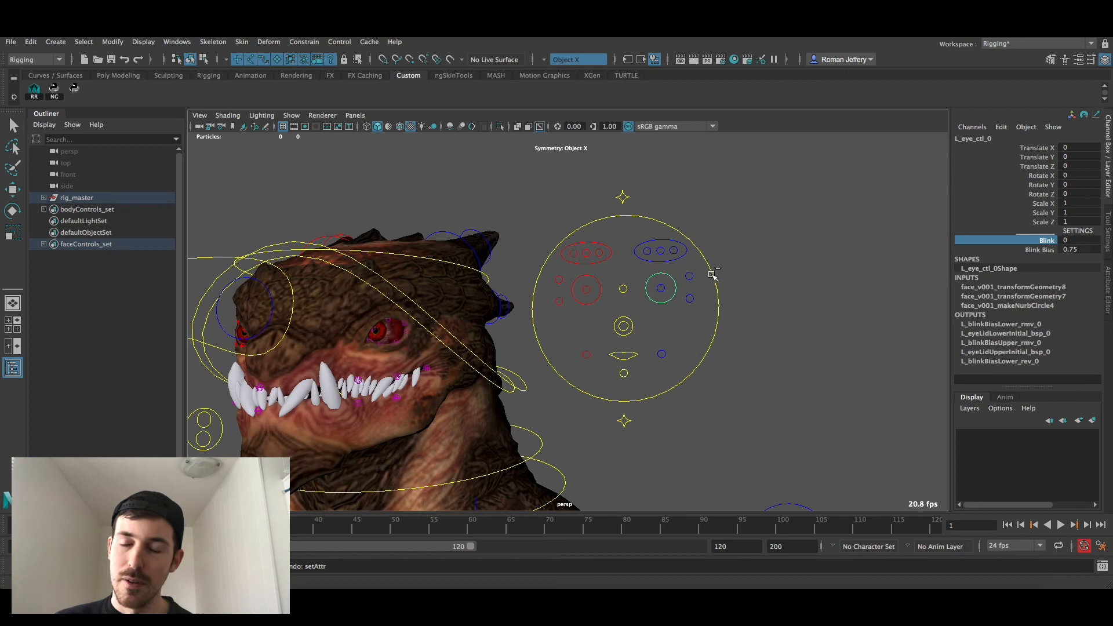
click(623, 288)
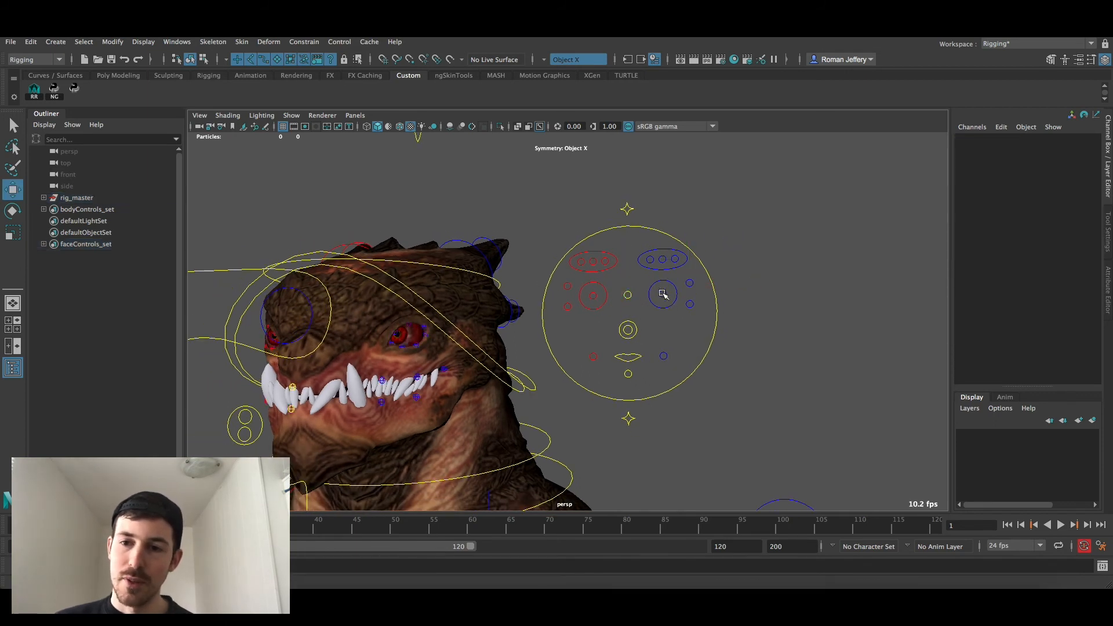
click(662, 293)
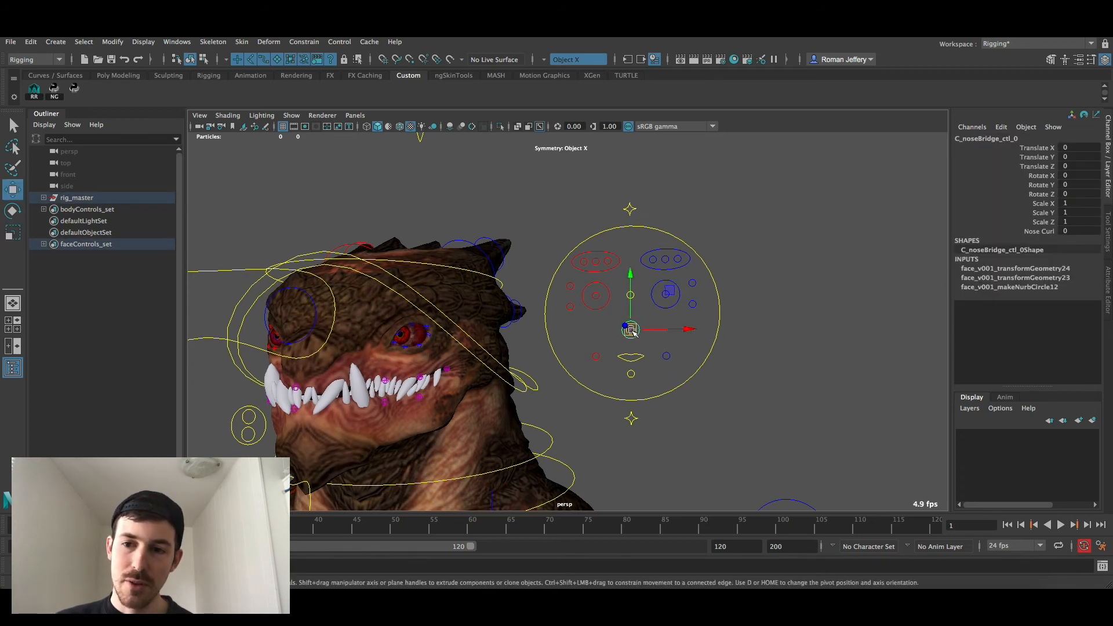
click(631, 356)
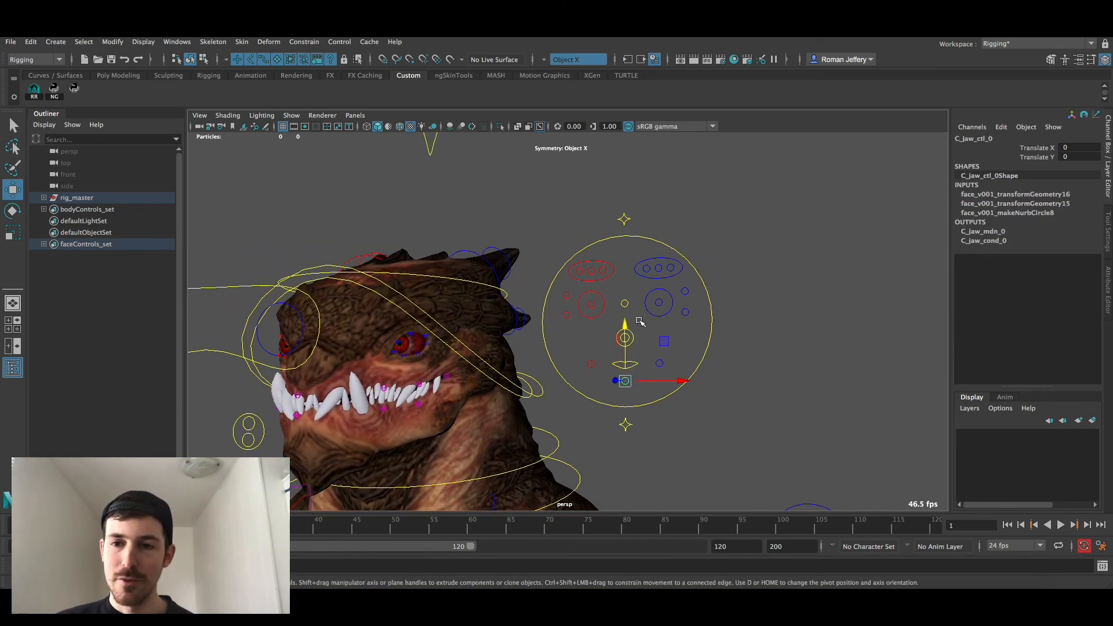
Raise R_eyebrowInner_ctl to 0.378 and L_eyebrowMid_ctl to 0.62 in Translate Y
click(591, 268)
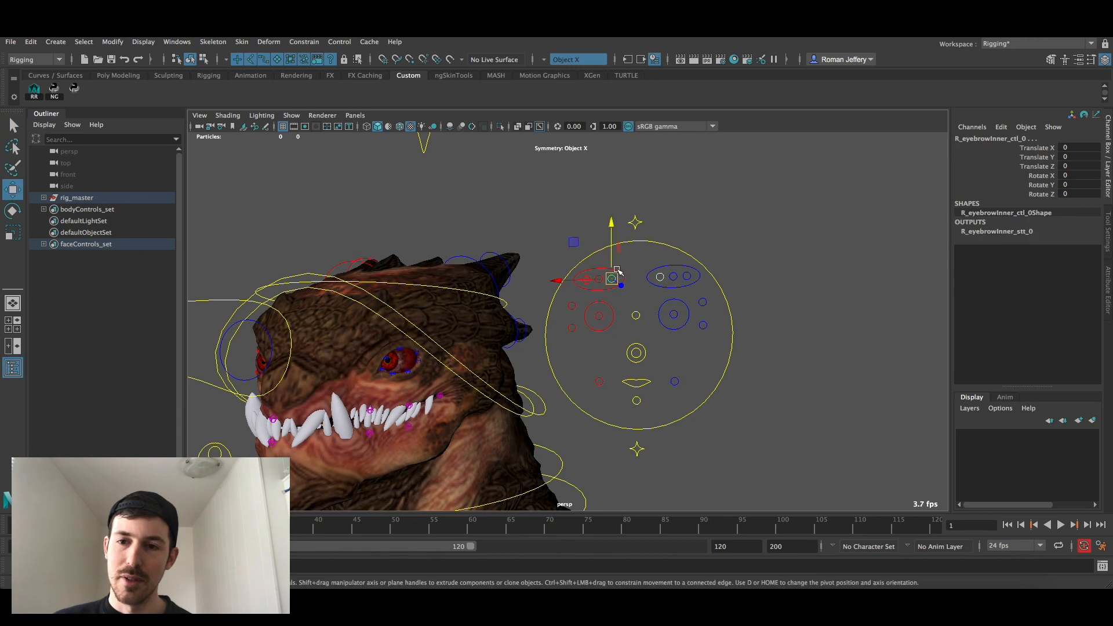
drag(617, 278, 611, 278)
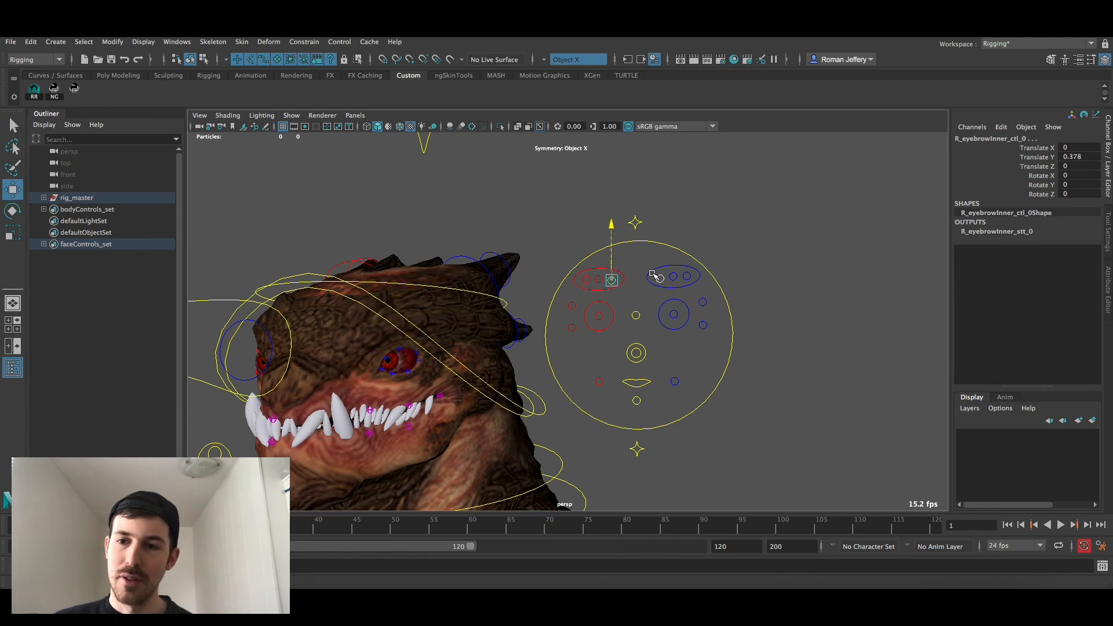
click(672, 277)
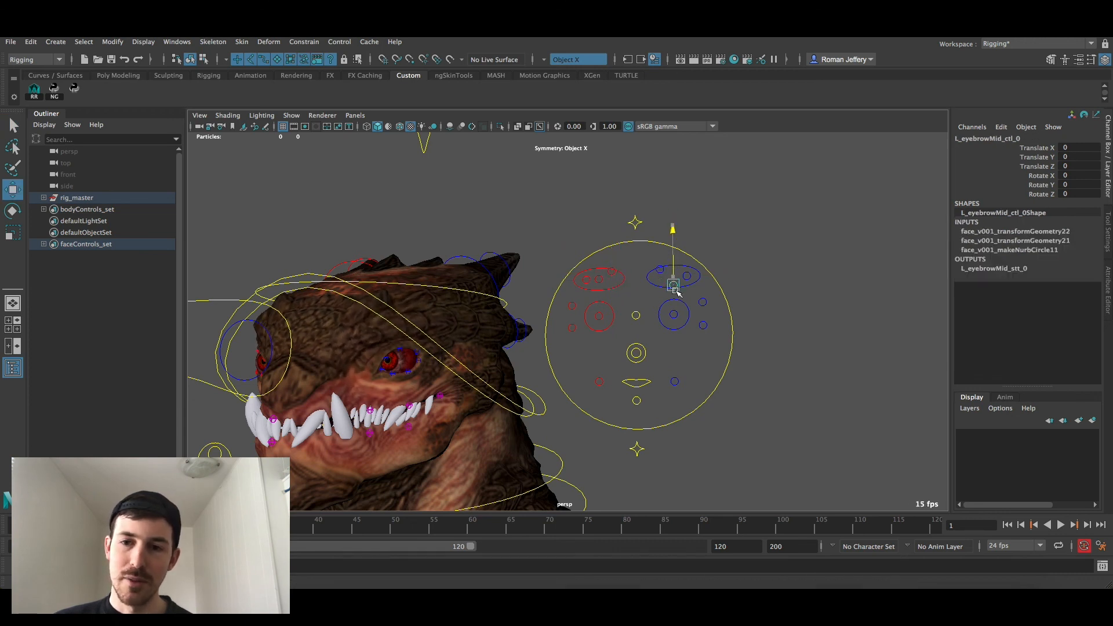
drag(672, 289, 672, 268)
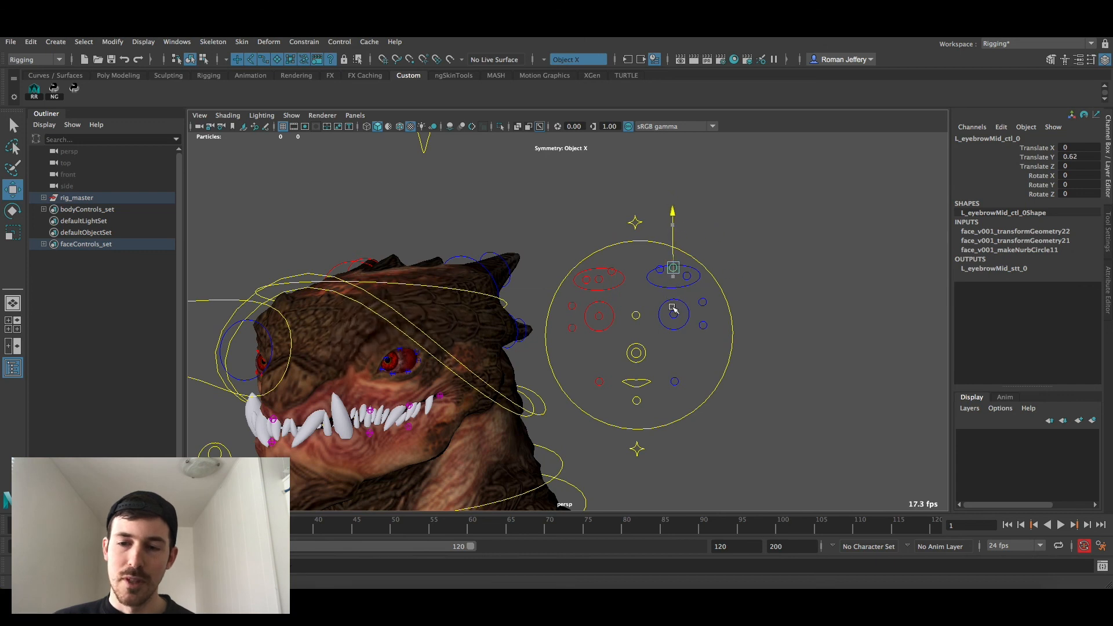